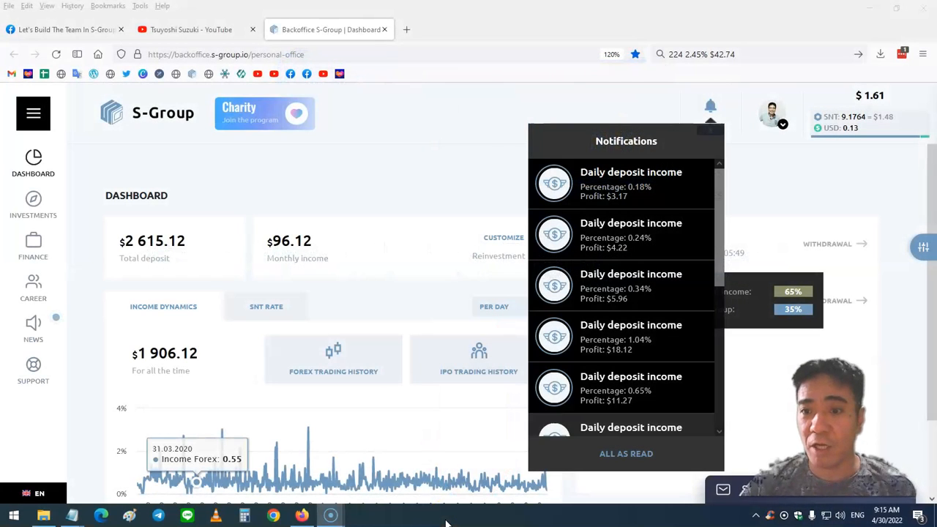
pyautogui.moveTo(571, 335)
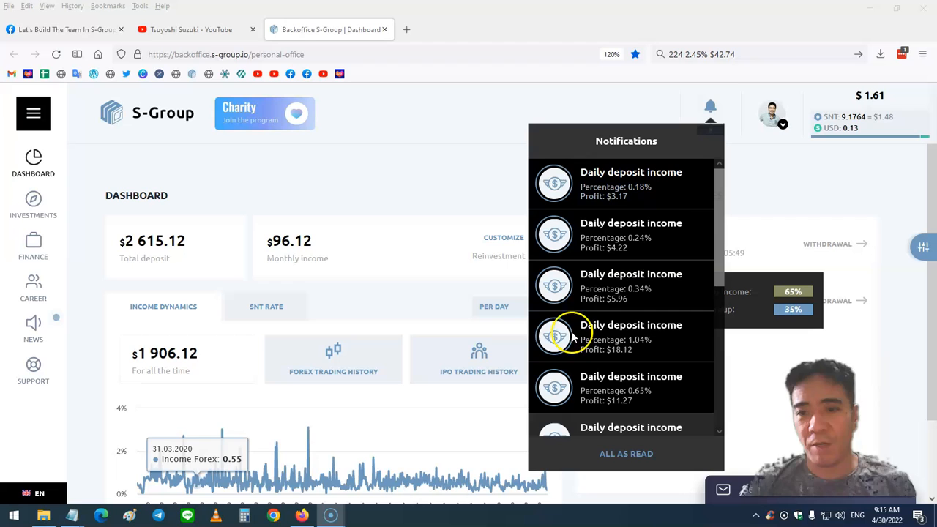
pyautogui.moveTo(659, 198)
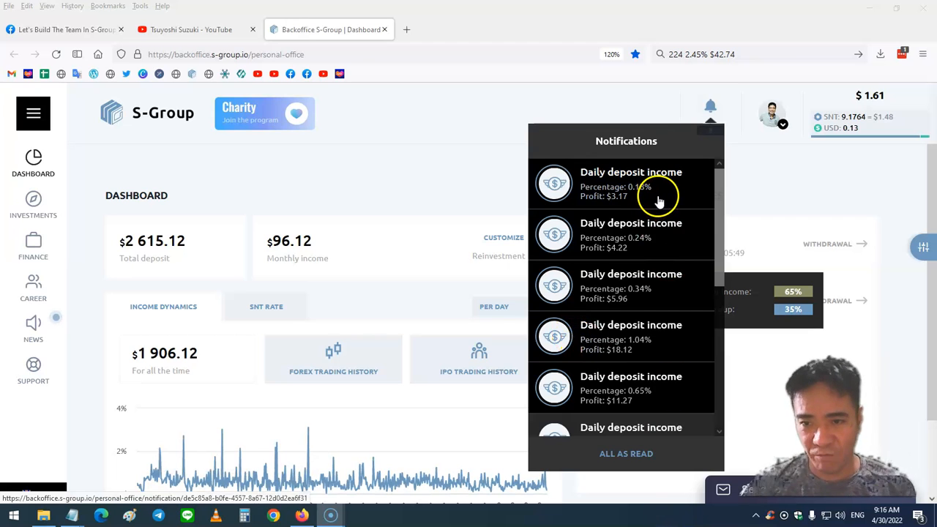
pyautogui.moveTo(414, 203)
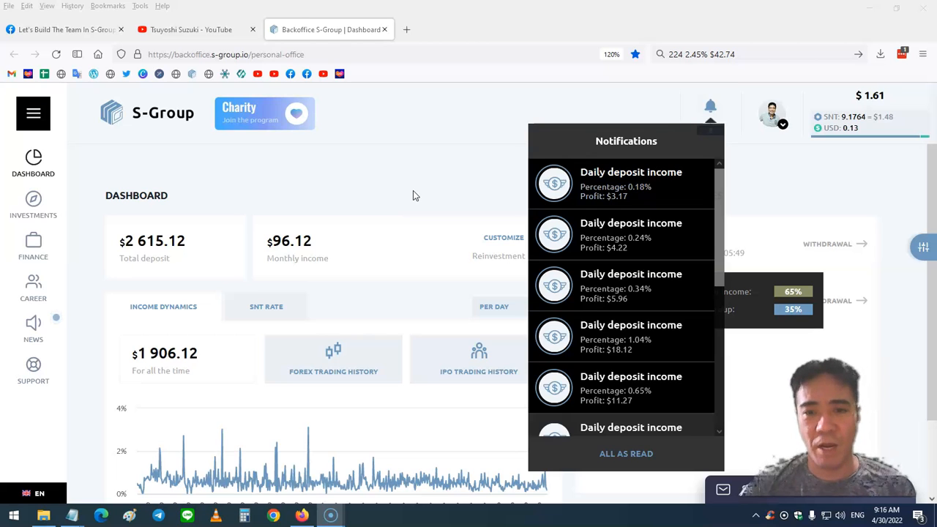
pyautogui.moveTo(256, 242)
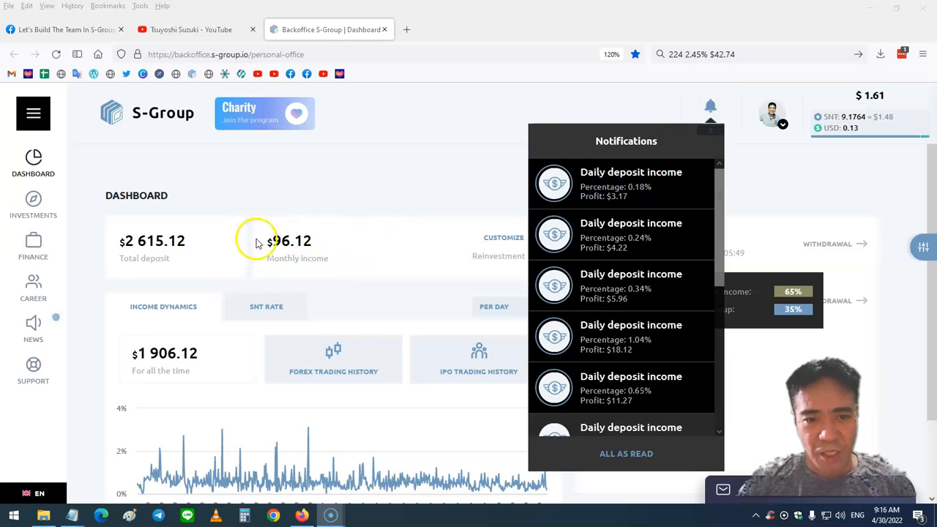
pyautogui.moveTo(296, 271)
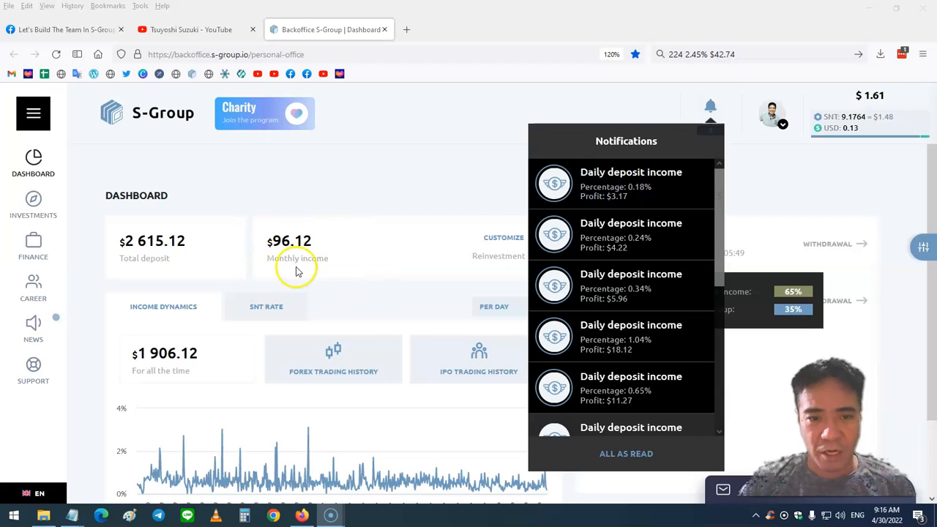
pyautogui.moveTo(391, 194)
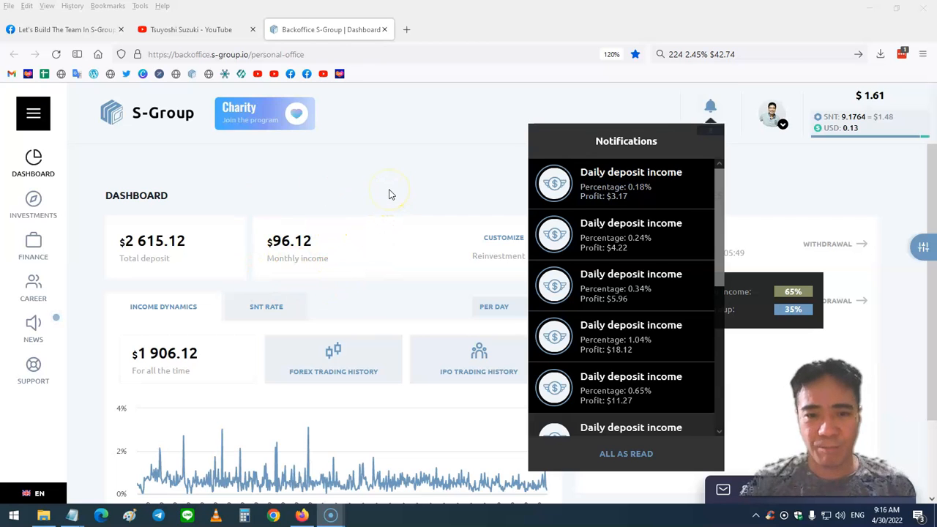
pyautogui.moveTo(710, 110)
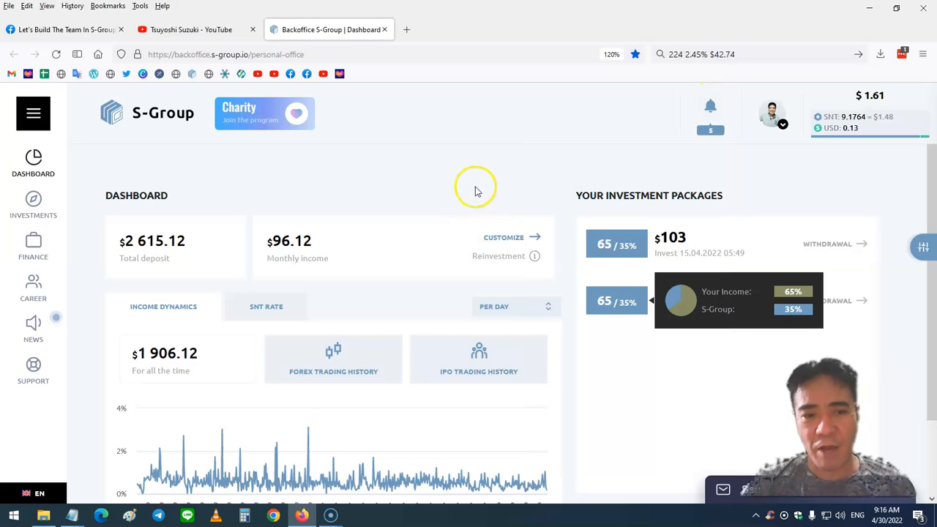
pyautogui.moveTo(141, 361)
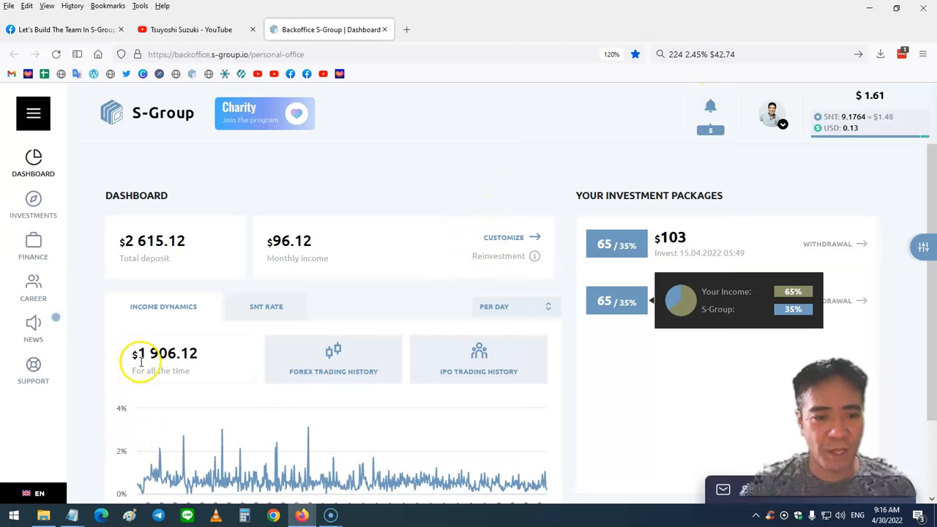
pyautogui.moveTo(212, 358)
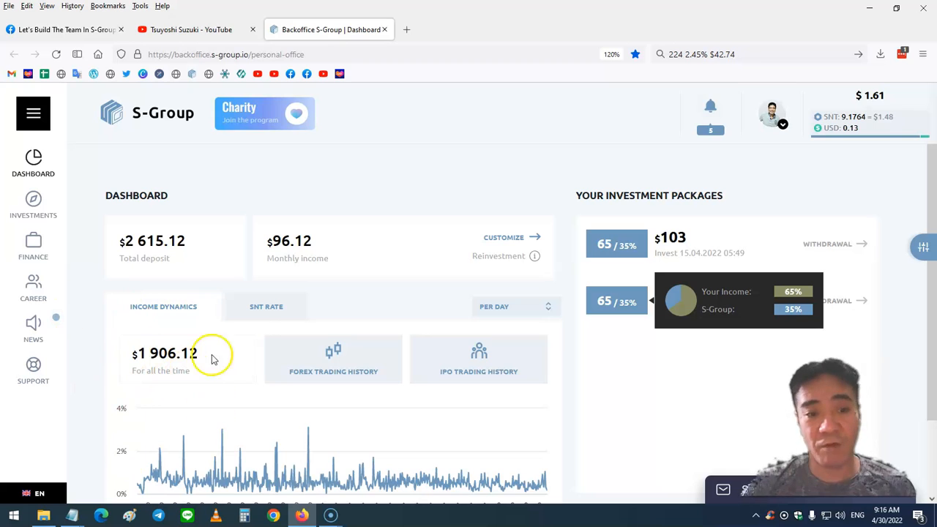
pyautogui.moveTo(300, 283)
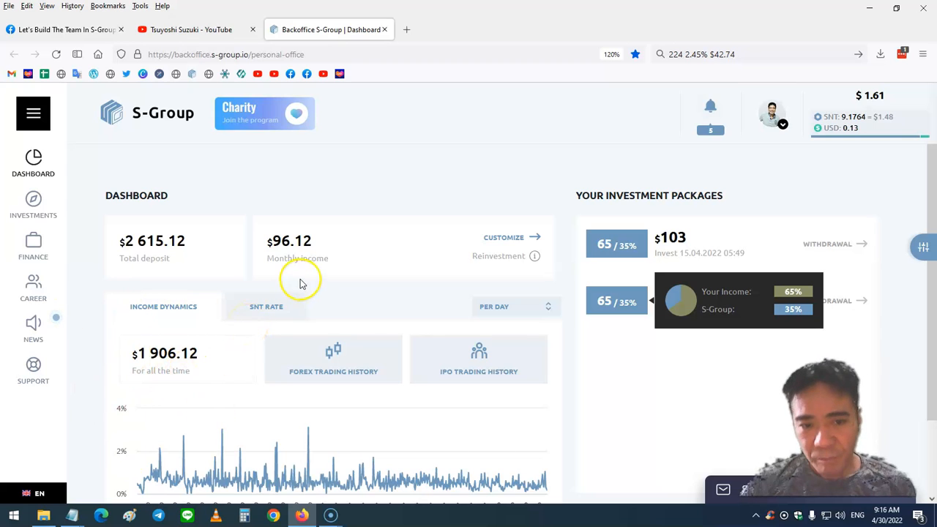
pyautogui.moveTo(408, 303)
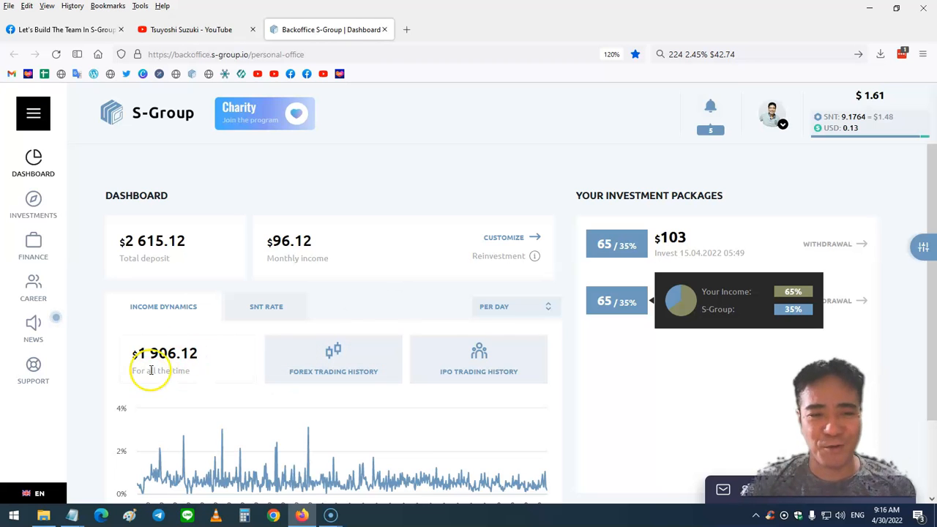
pyautogui.moveTo(370, 306)
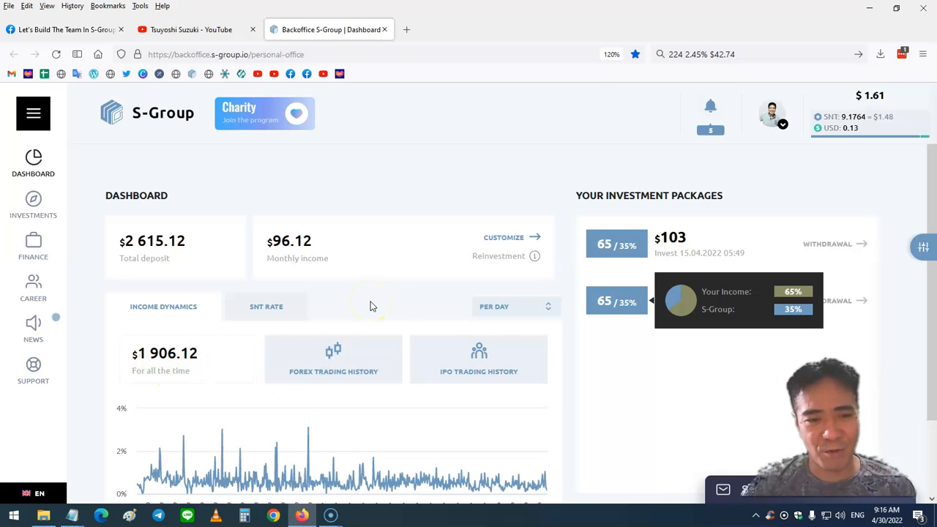
pyautogui.moveTo(392, 298)
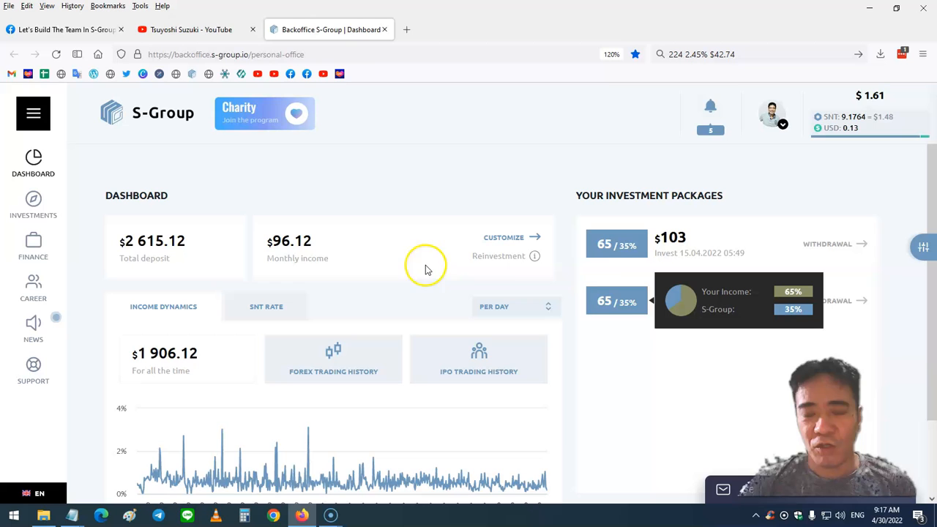
pyautogui.moveTo(51, 30)
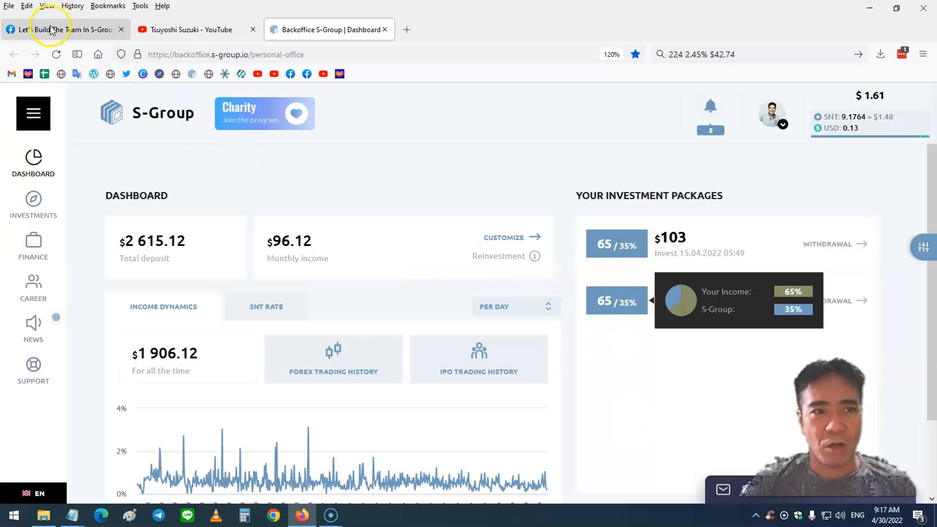
# - Switch to the 'Let's Build The Team In S-Group' Facebook group tab and scroll up to its banner
pyautogui.click(66, 29)
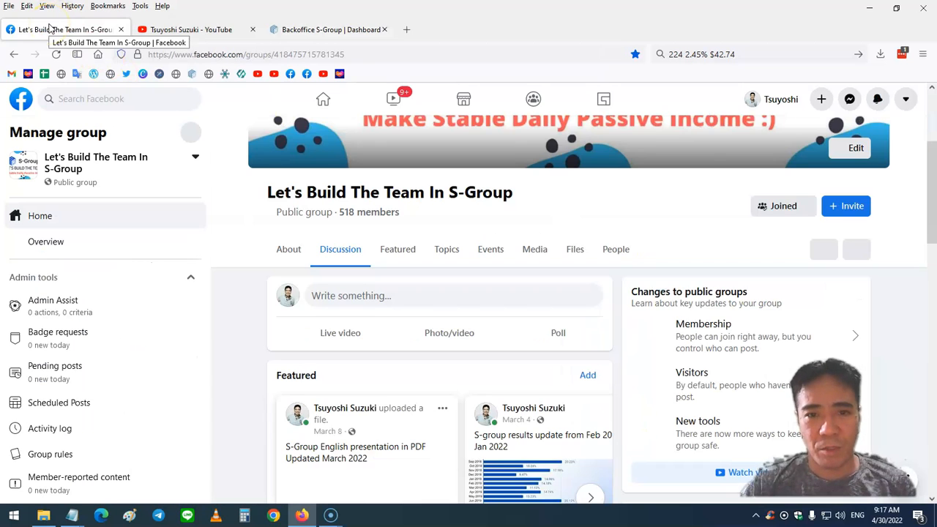
pyautogui.scroll(3)
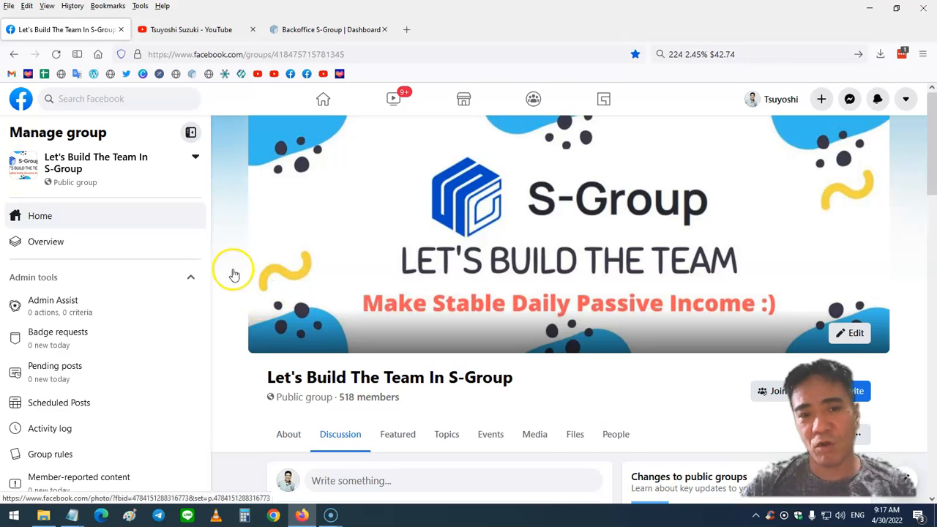